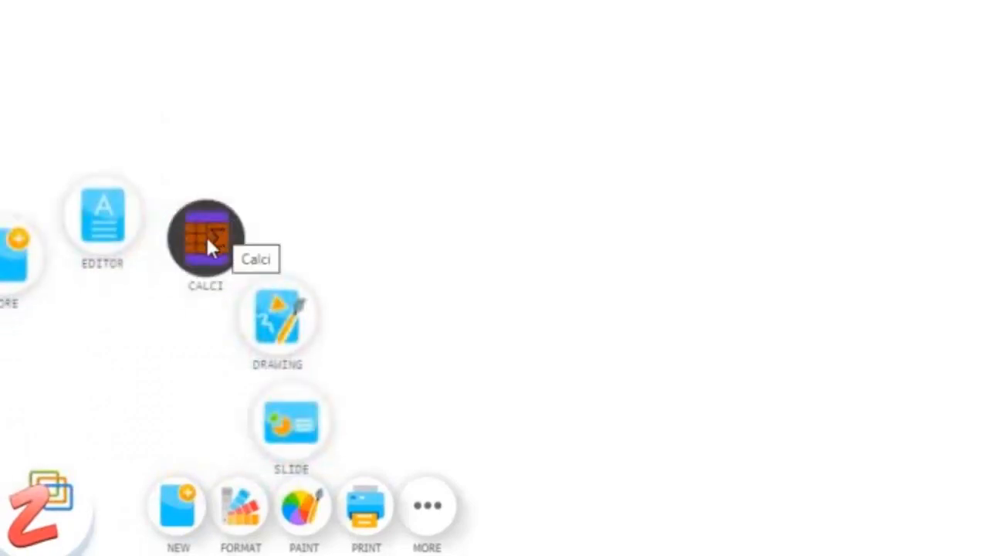
Step: Open a new Calci spreadsheet from the ZCubes home screen
{"action": "left_click", "coordinate": [205, 238]}
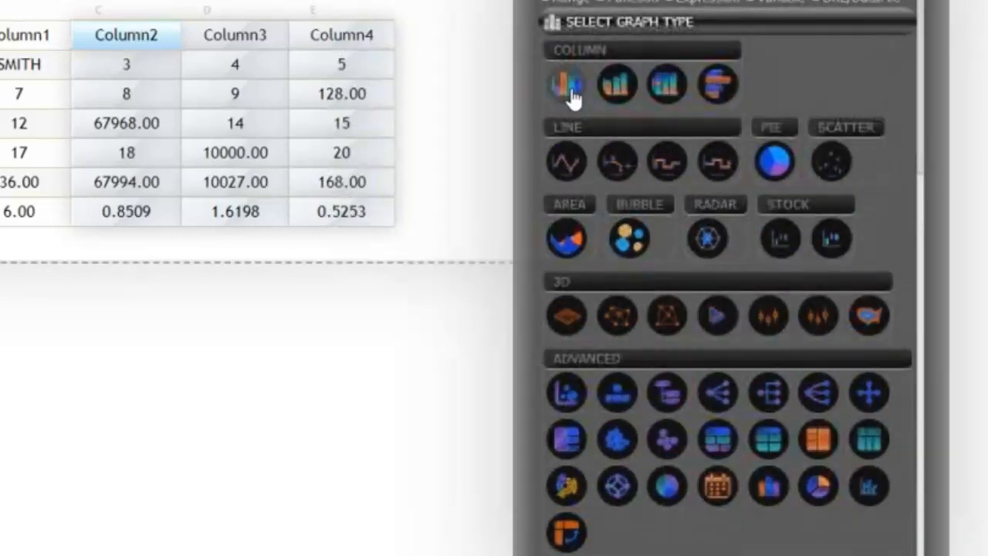
Step: Chart the table as a column chart, then a 3D surface, and orbit it
{"action": "left_click", "coordinate": [566, 83]}
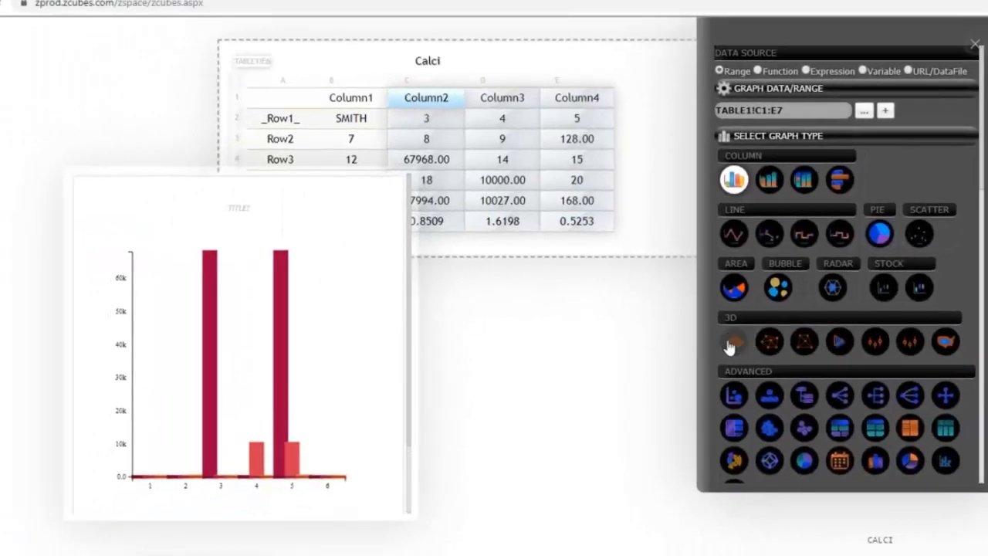
{"action": "left_click", "coordinate": [734, 342]}
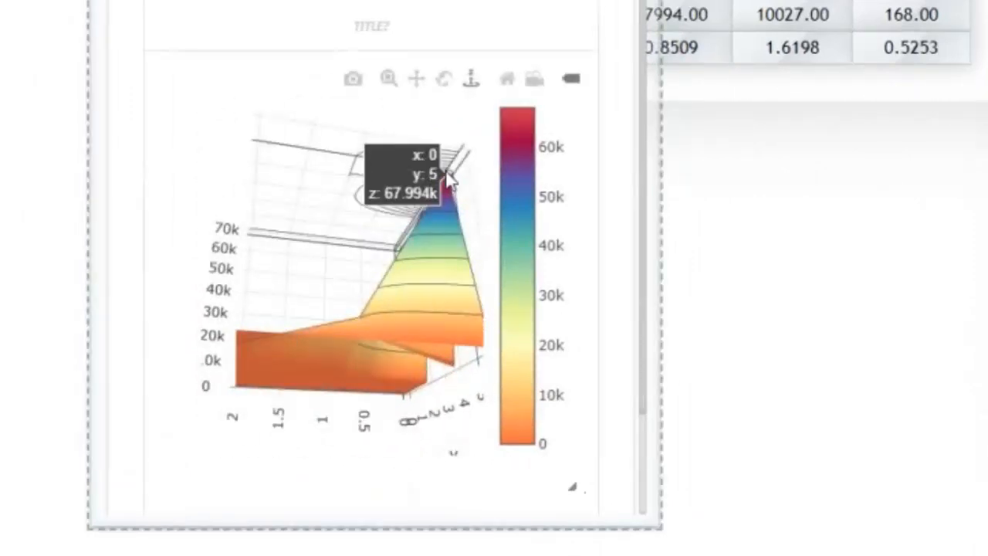
{"action": "left_click_drag", "start_coordinate": [452, 178], "coordinate": [278, 224]}
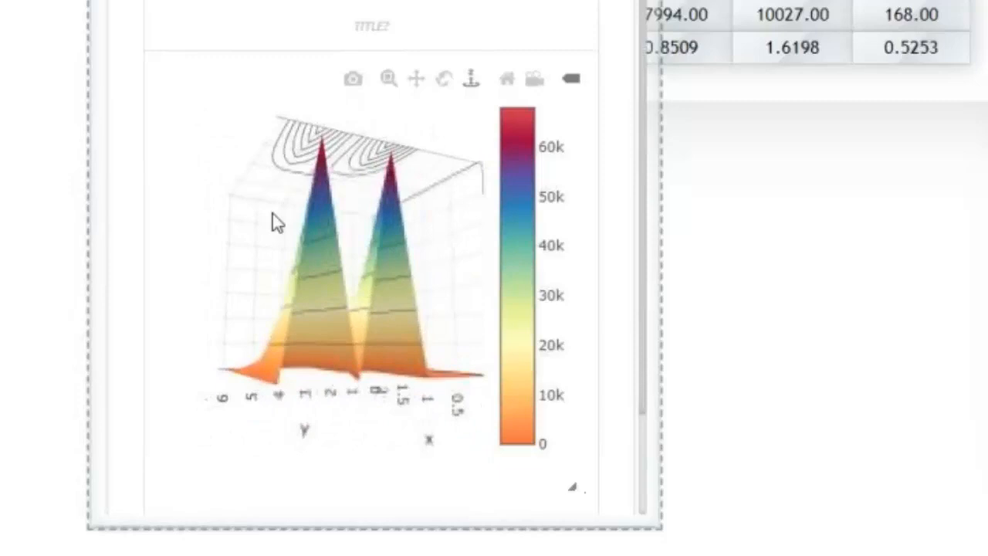
{"action": "left_click_drag", "start_coordinate": [278, 223], "coordinate": [342, 241]}
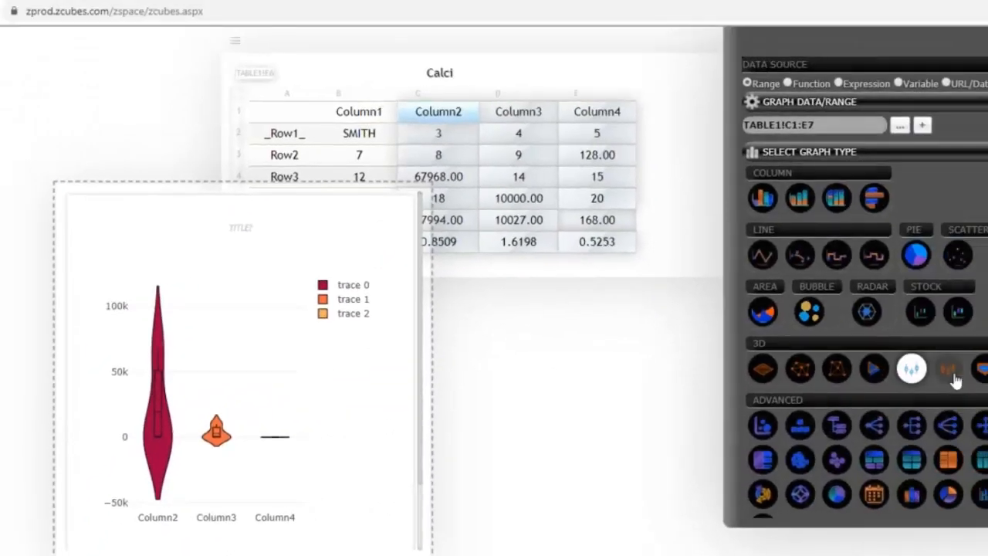
Step: Switch the chart to a heatmap of the table values
{"action": "left_click", "coordinate": [948, 369]}
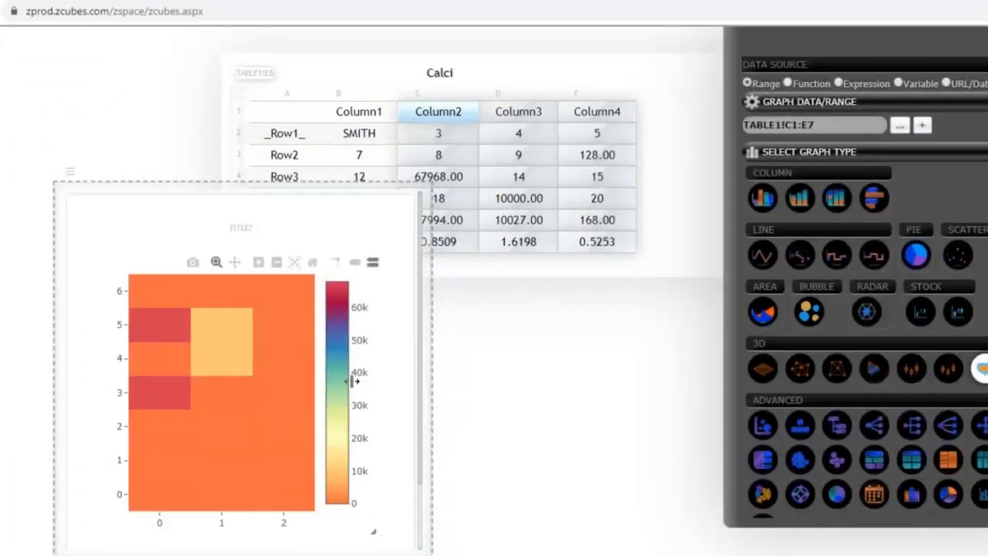
{"action": "scroll", "scroll_direction": "down", "scroll_amount": 3}
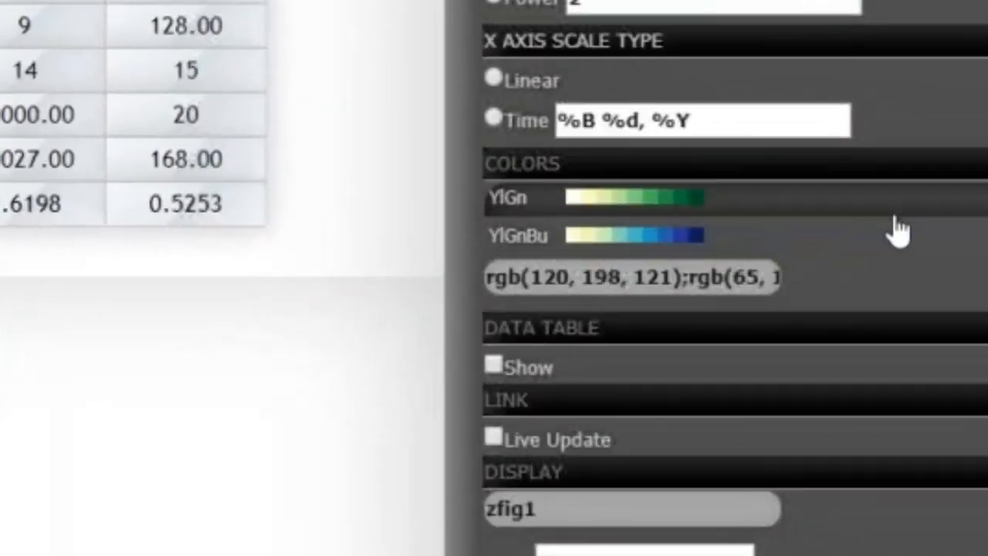
Step: Pick a new color scheme from the COLORS palette options
{"action": "left_click", "coordinate": [626, 238]}
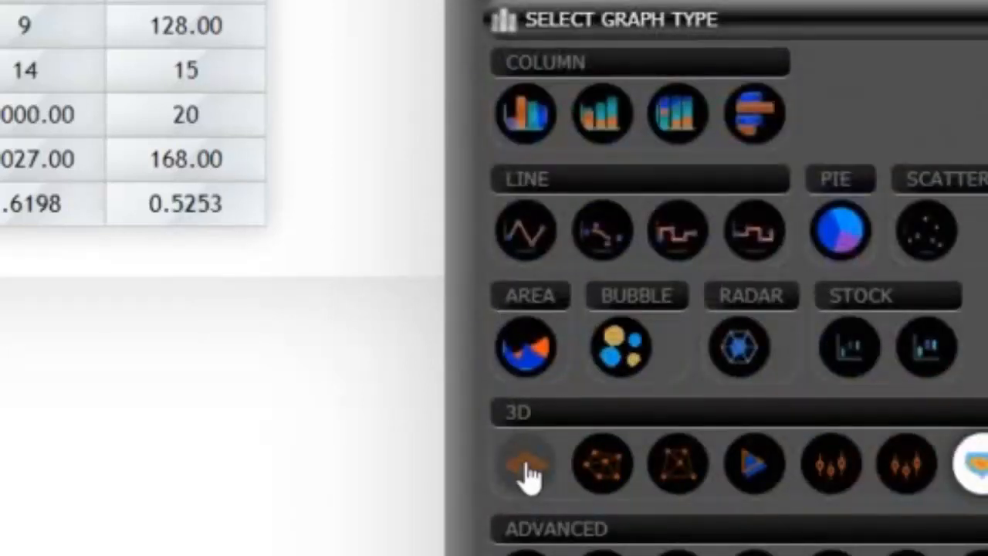
Step: Regenerate the chart as a 3D surface using the new multicolor palette
{"action": "left_click", "coordinate": [528, 464]}
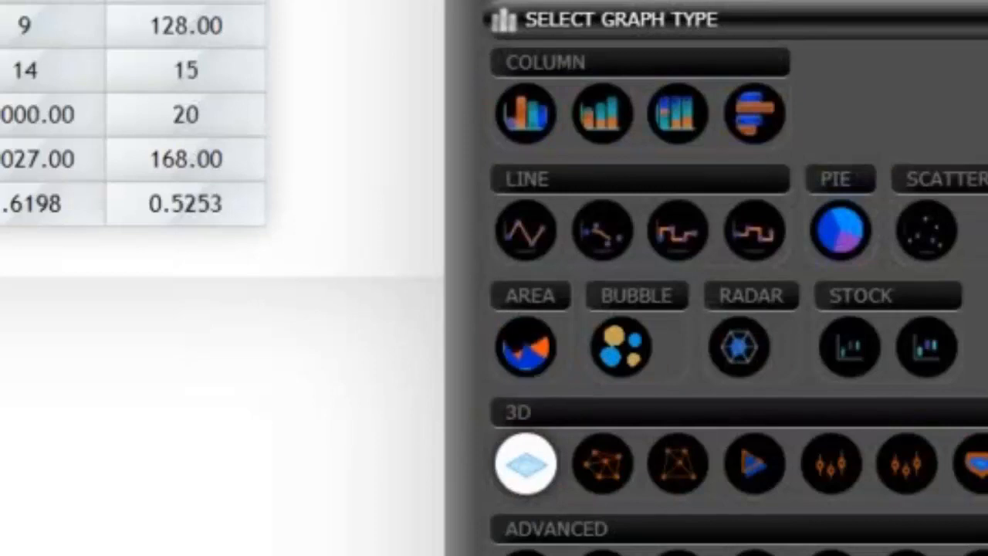
{"action": "left_click", "coordinate": [527, 464]}
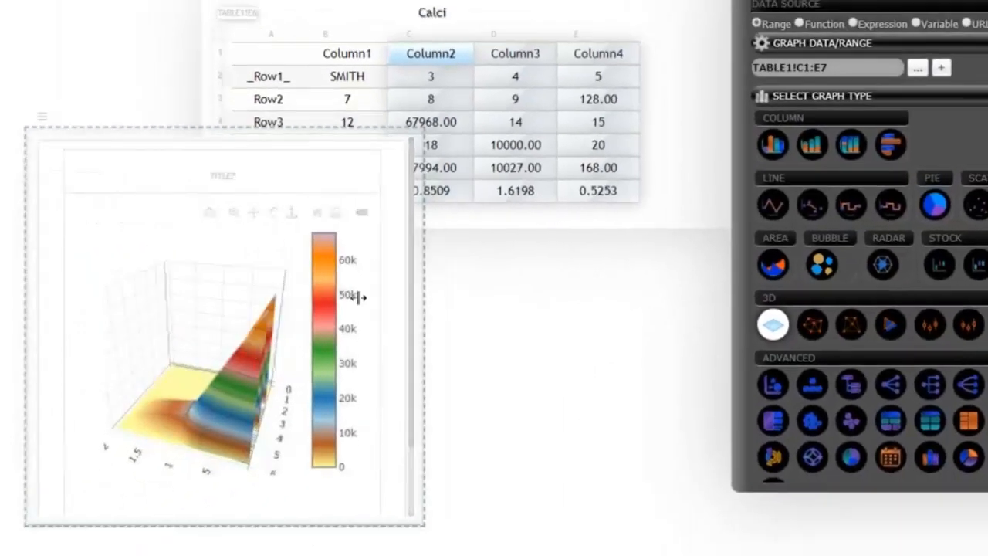
{"action": "scroll", "scroll_direction": "down", "scroll_amount": 3}
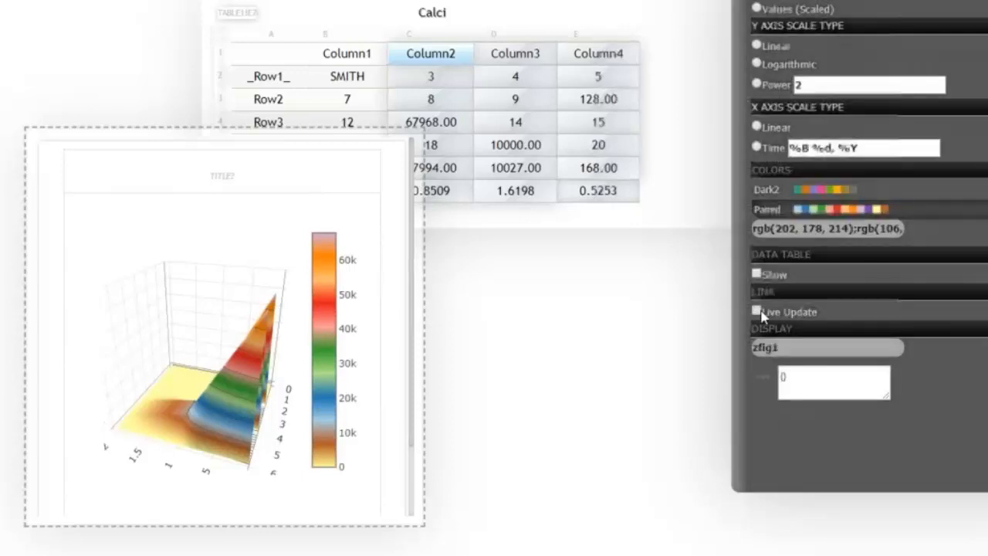
Step: Enable Live Update, enter =100*100 and 23 in cells, and rotate the redrawn surface
{"action": "left_click", "coordinate": [756, 310]}
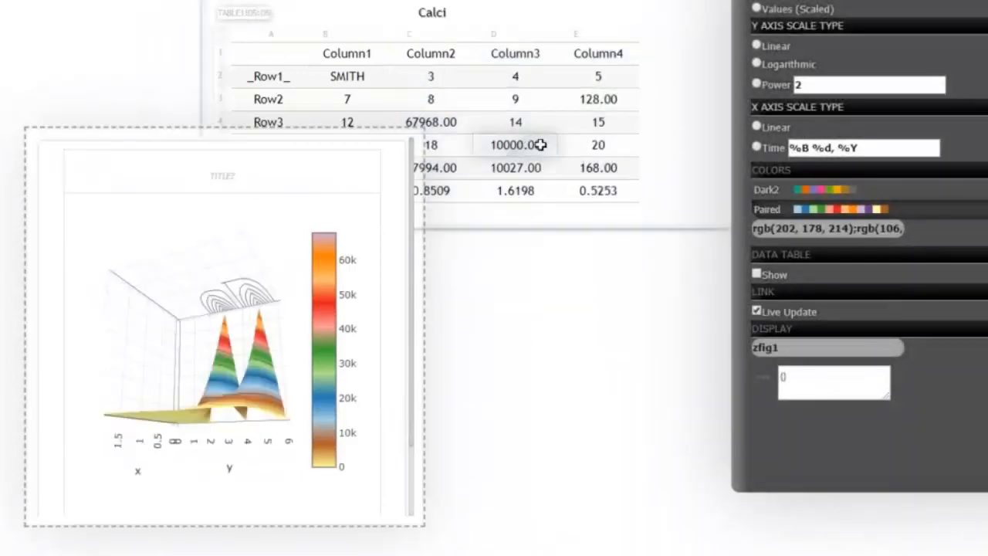
{"action": "type", "text": "=100*100"}
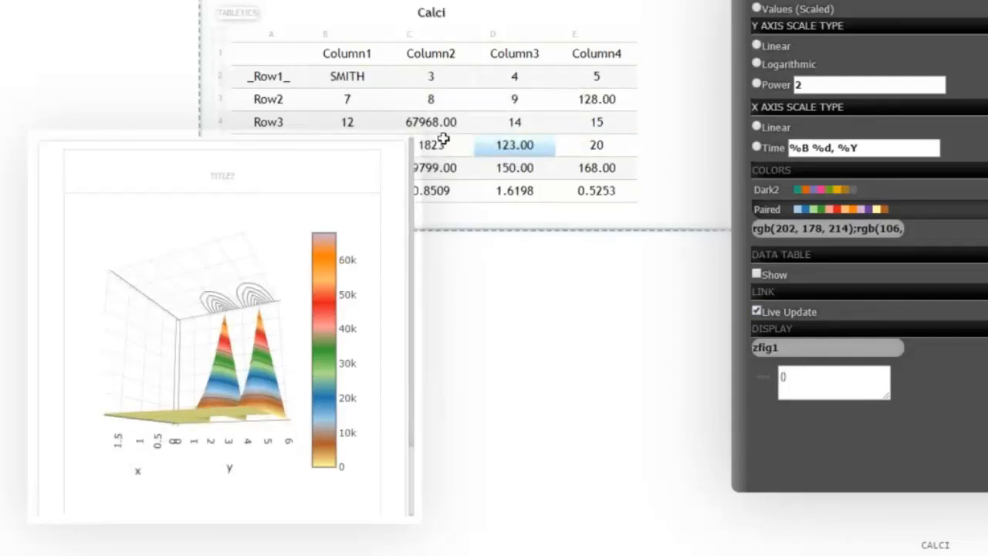
{"action": "type", "text": "2323"}
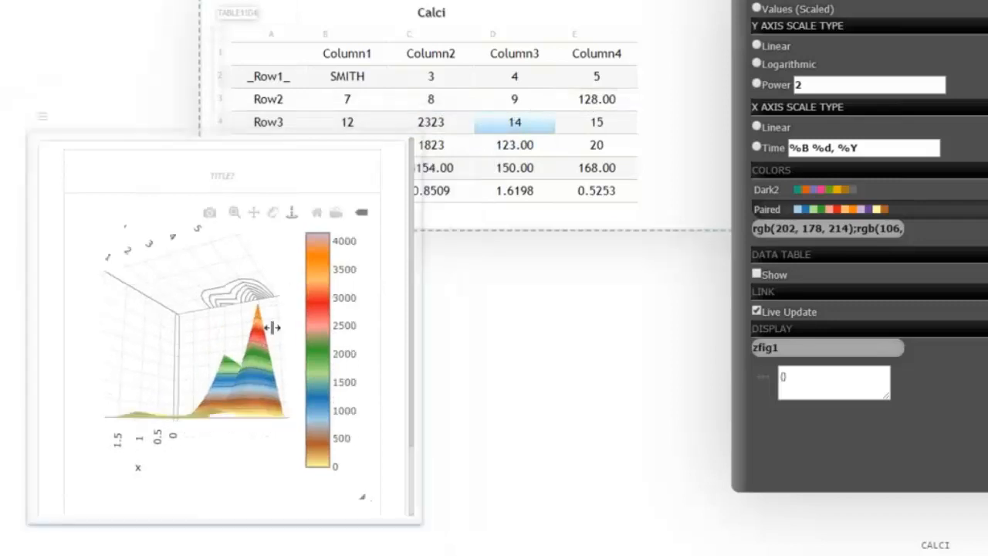
{"action": "left_click_drag", "start_coordinate": [270, 328], "coordinate": [220, 296]}
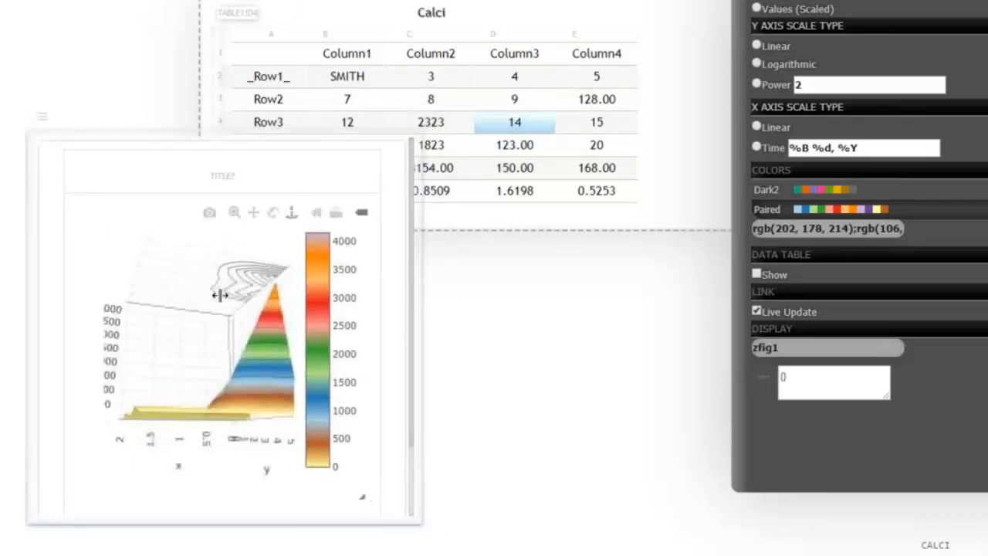